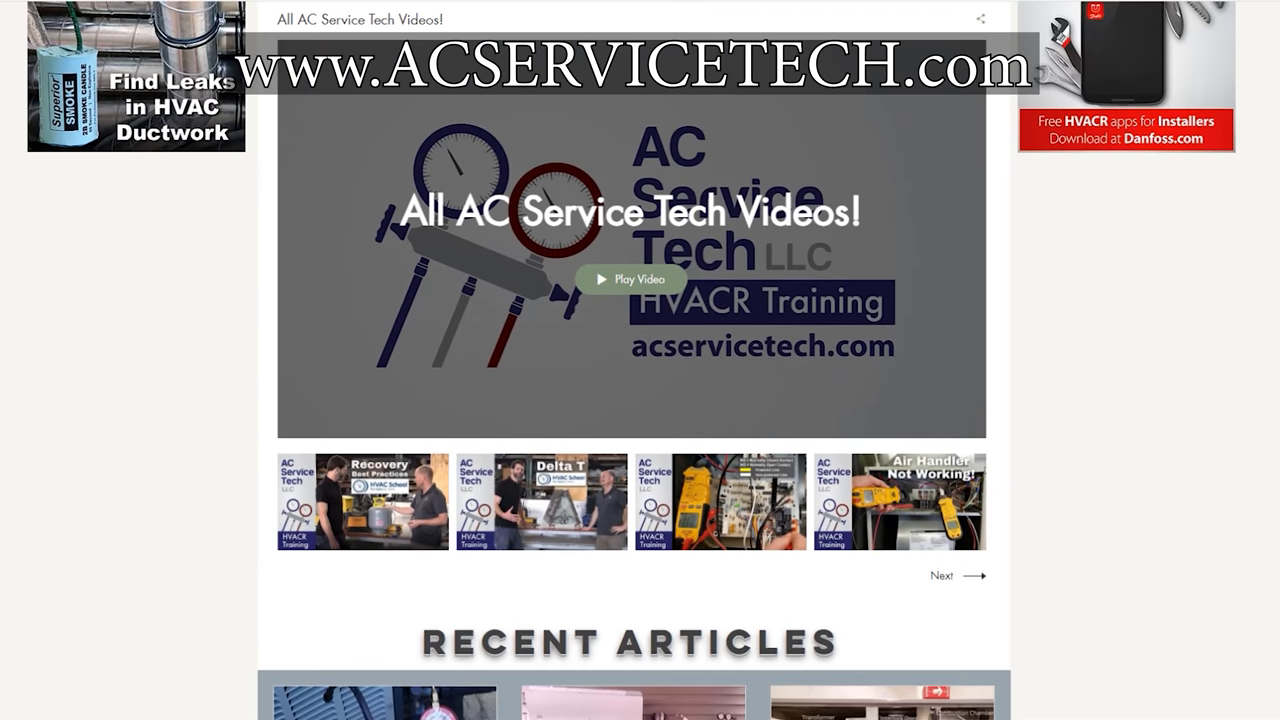
scroll("down", 3)
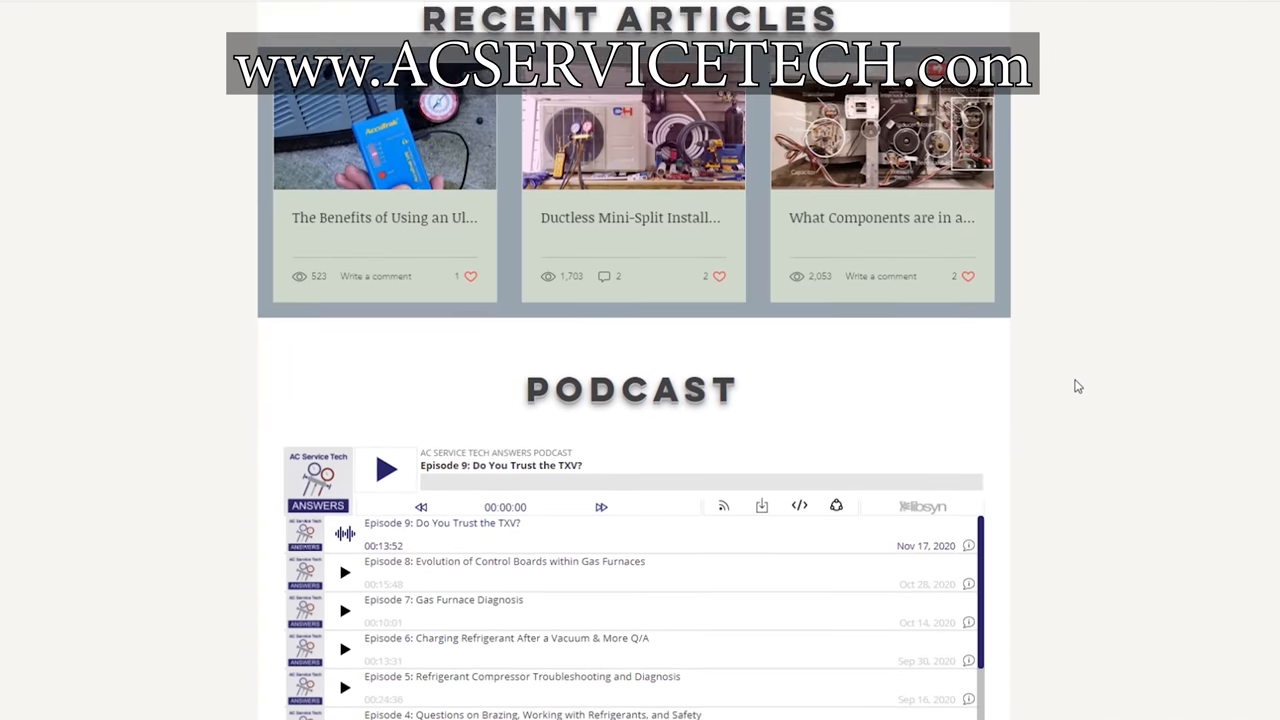
scroll("down", 3)
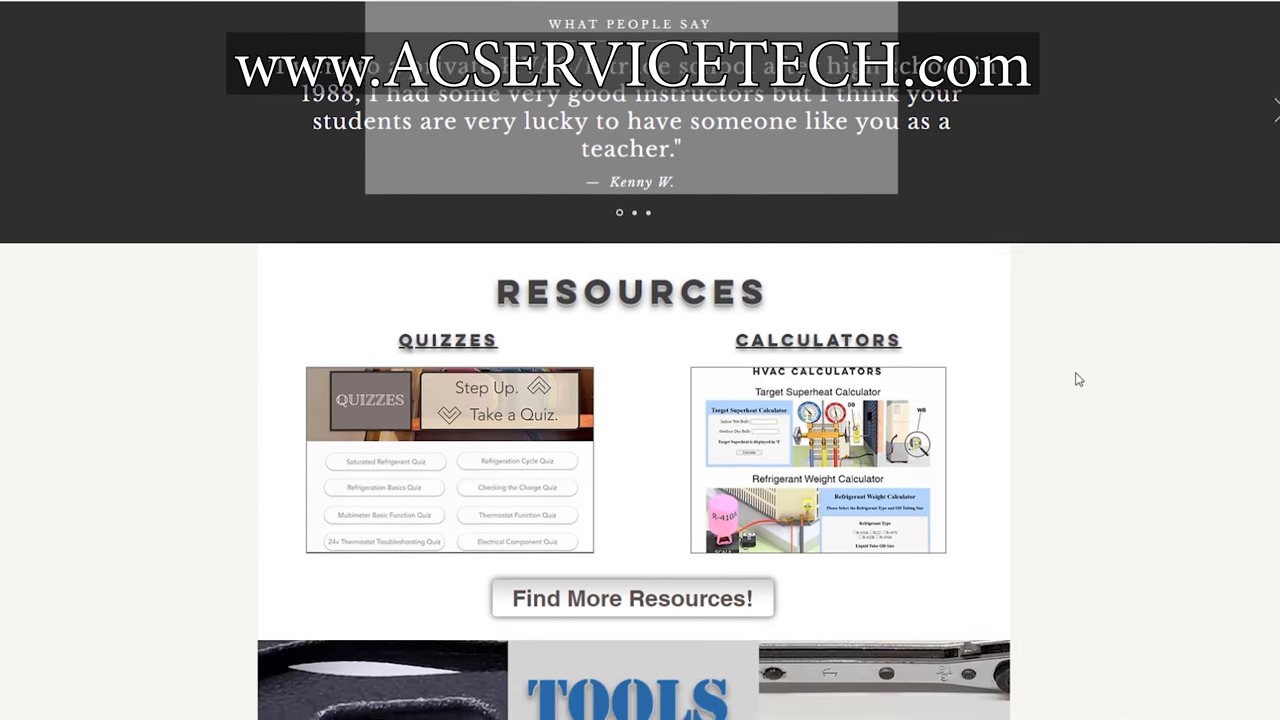
scroll("down", 3)
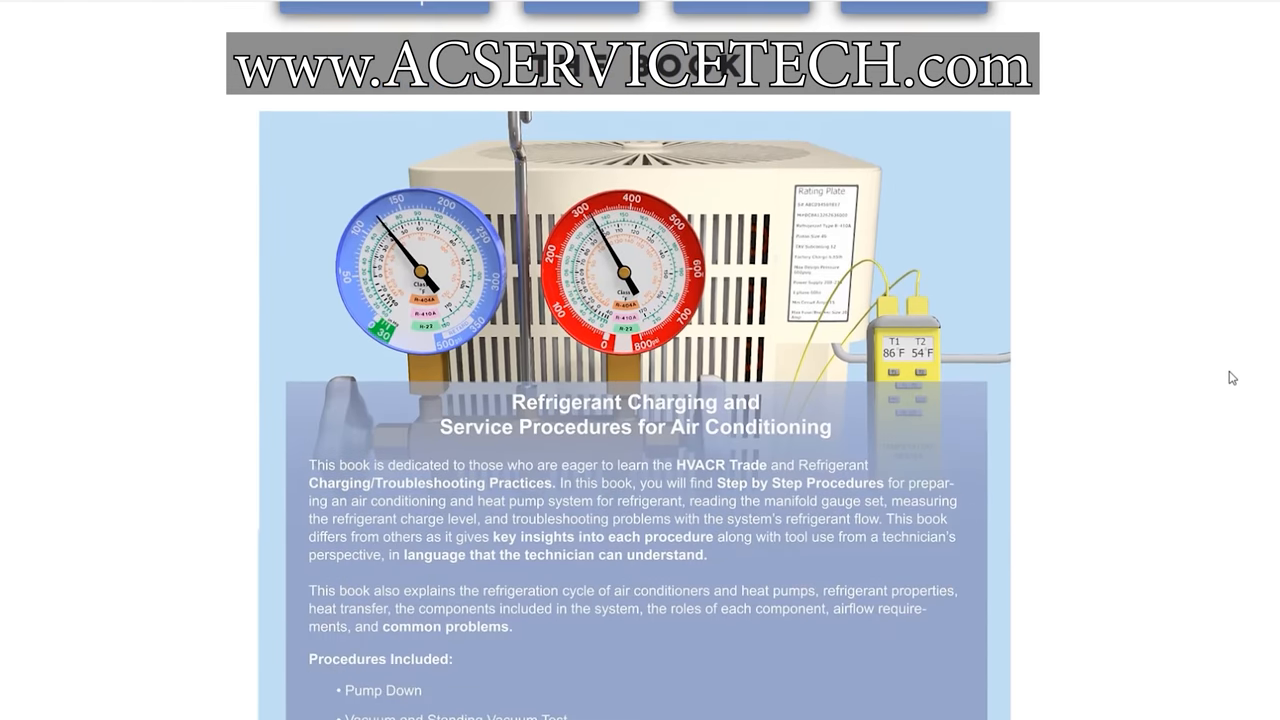
scroll("down", 3)
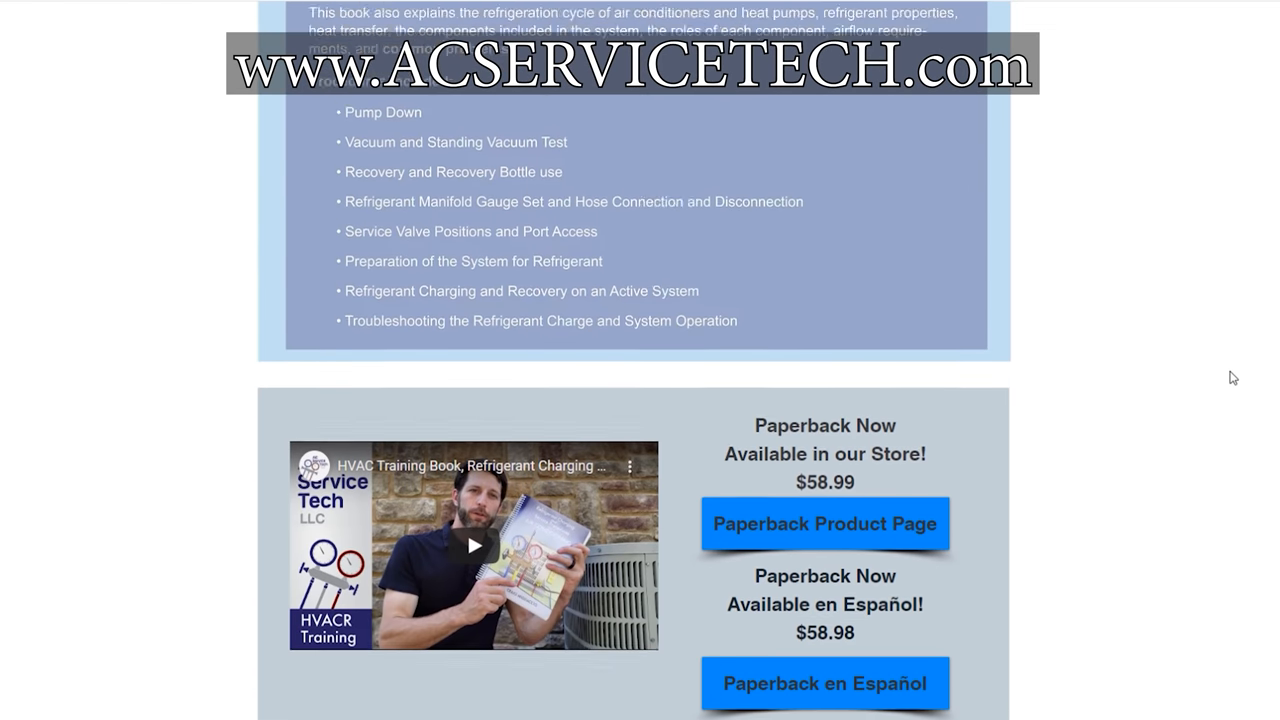
scroll("down", 3)
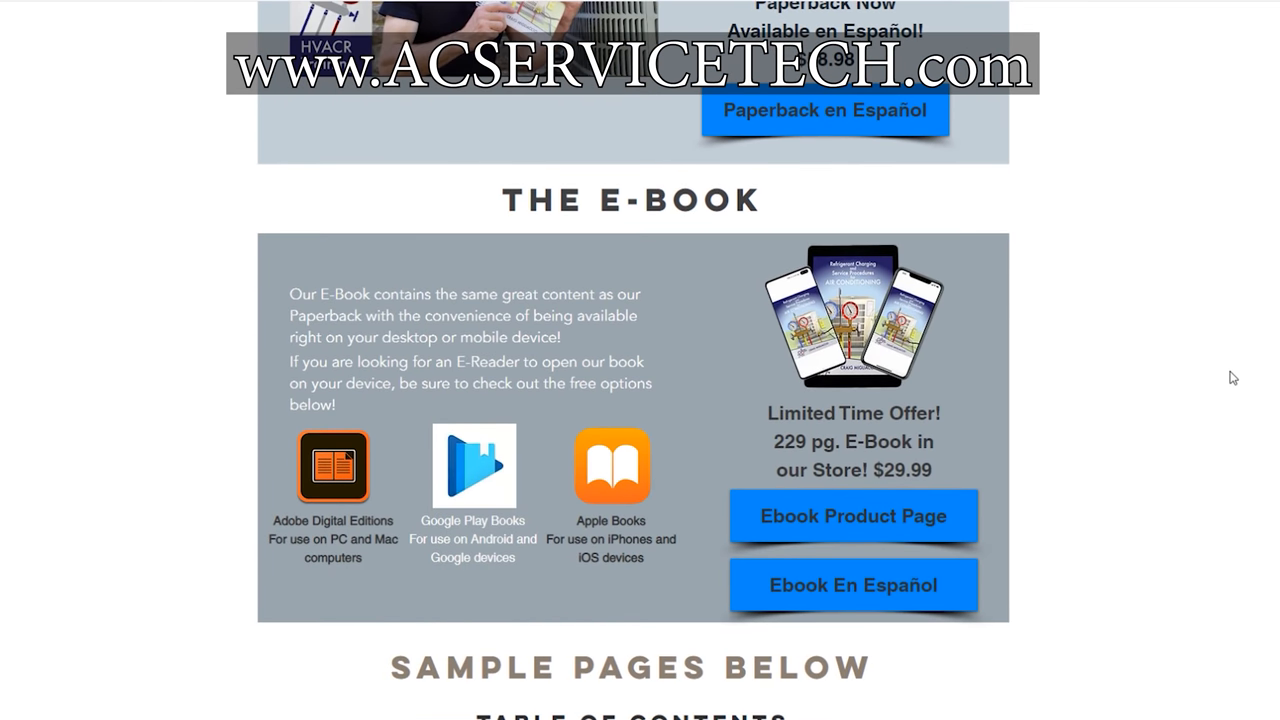